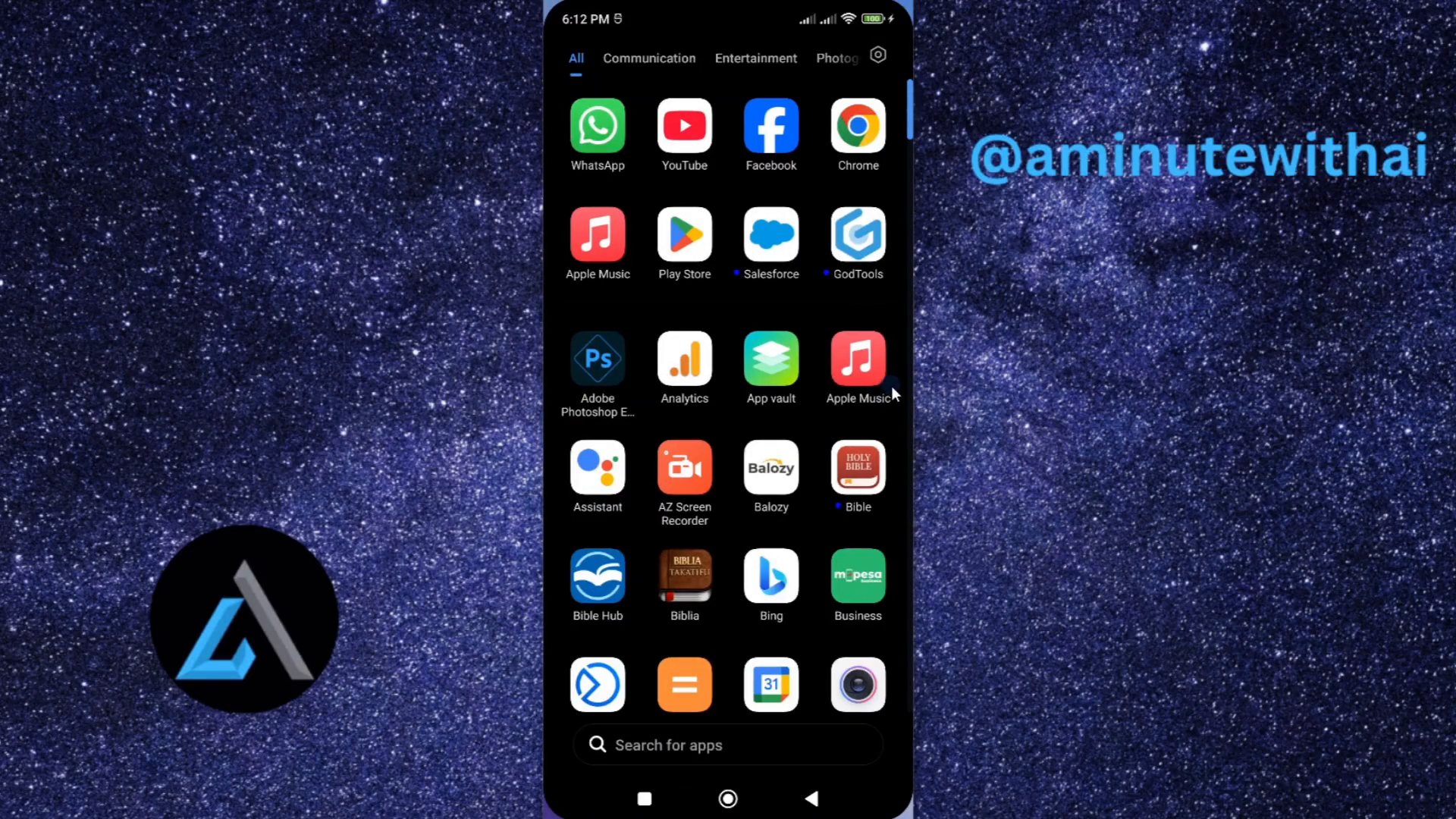
mouse_move(855, 320)
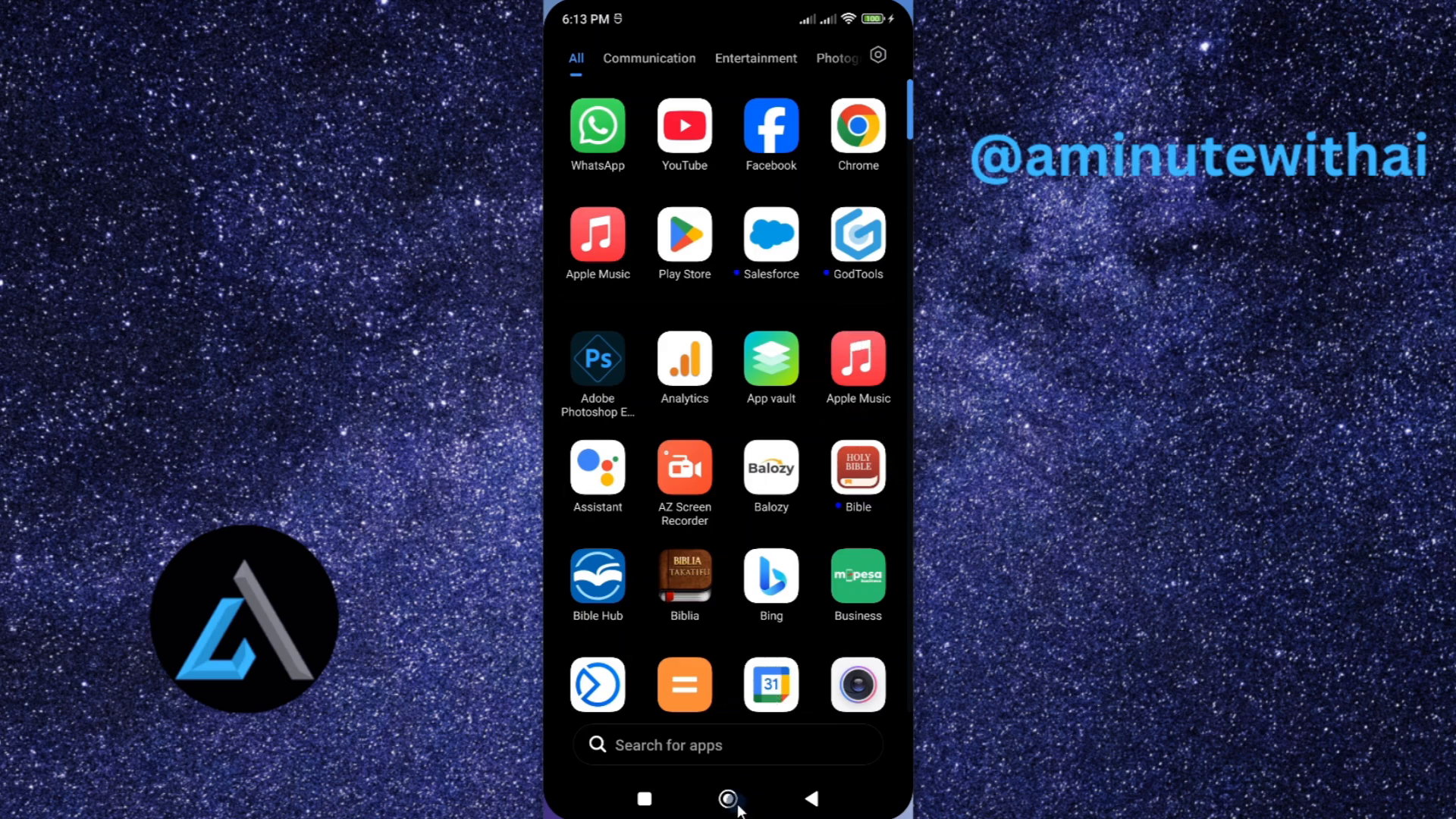
Step: Return to the Android home screen and launch the Play Store
left_click(728, 798)
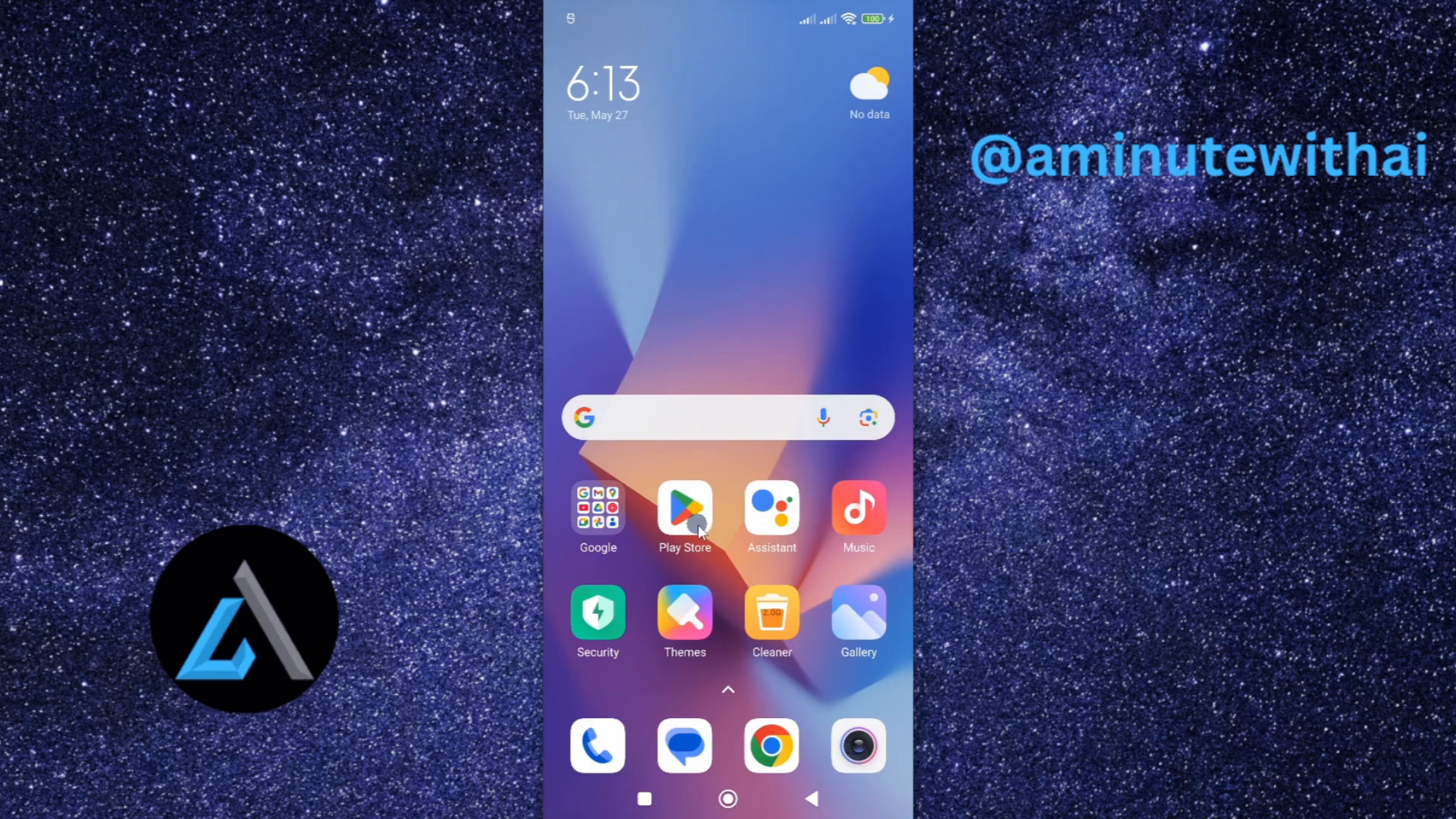
left_click(684, 515)
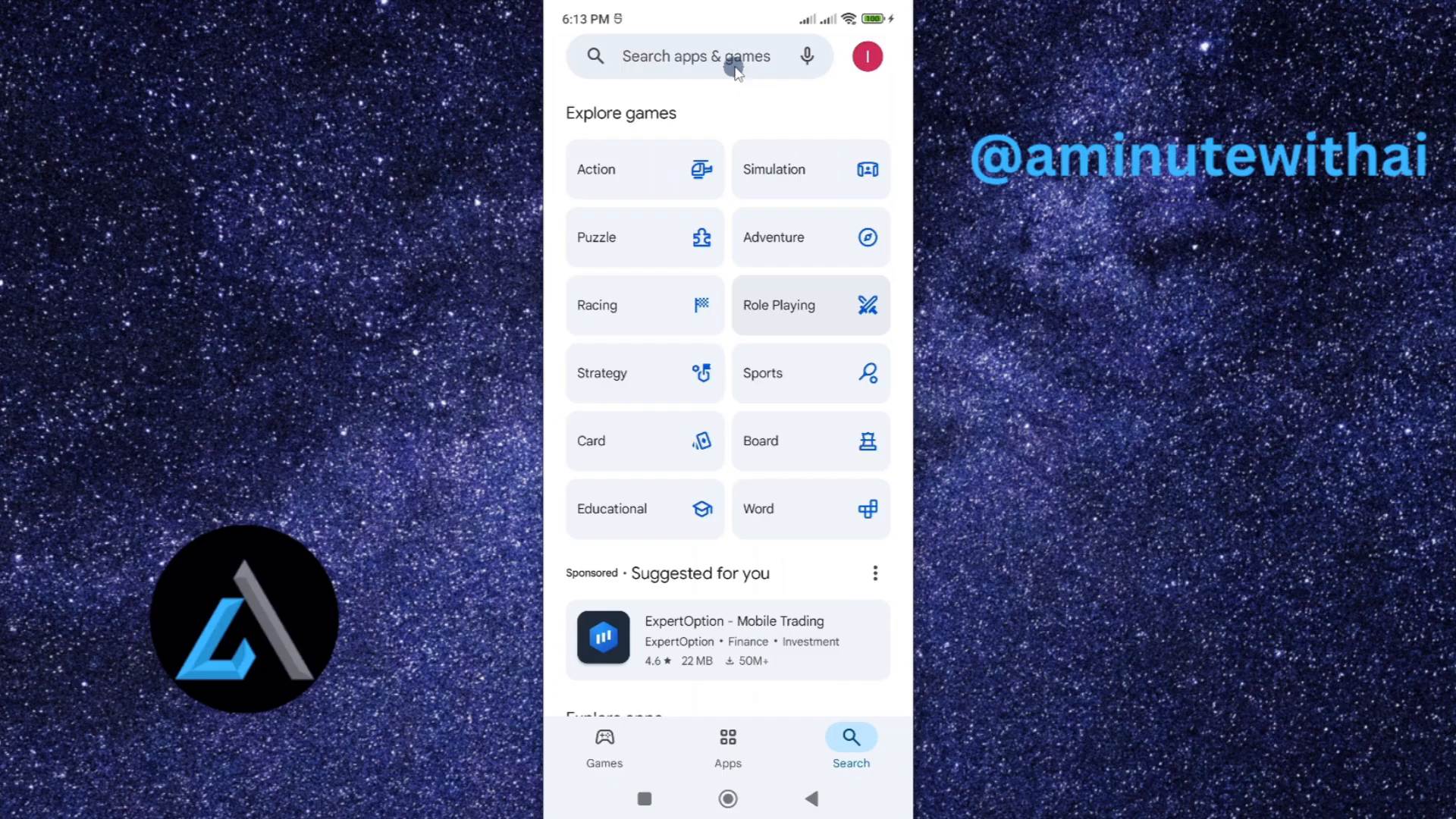
Step: Open Apple Music's store listing via the recent search 'Apple Music'
left_click(696, 55)
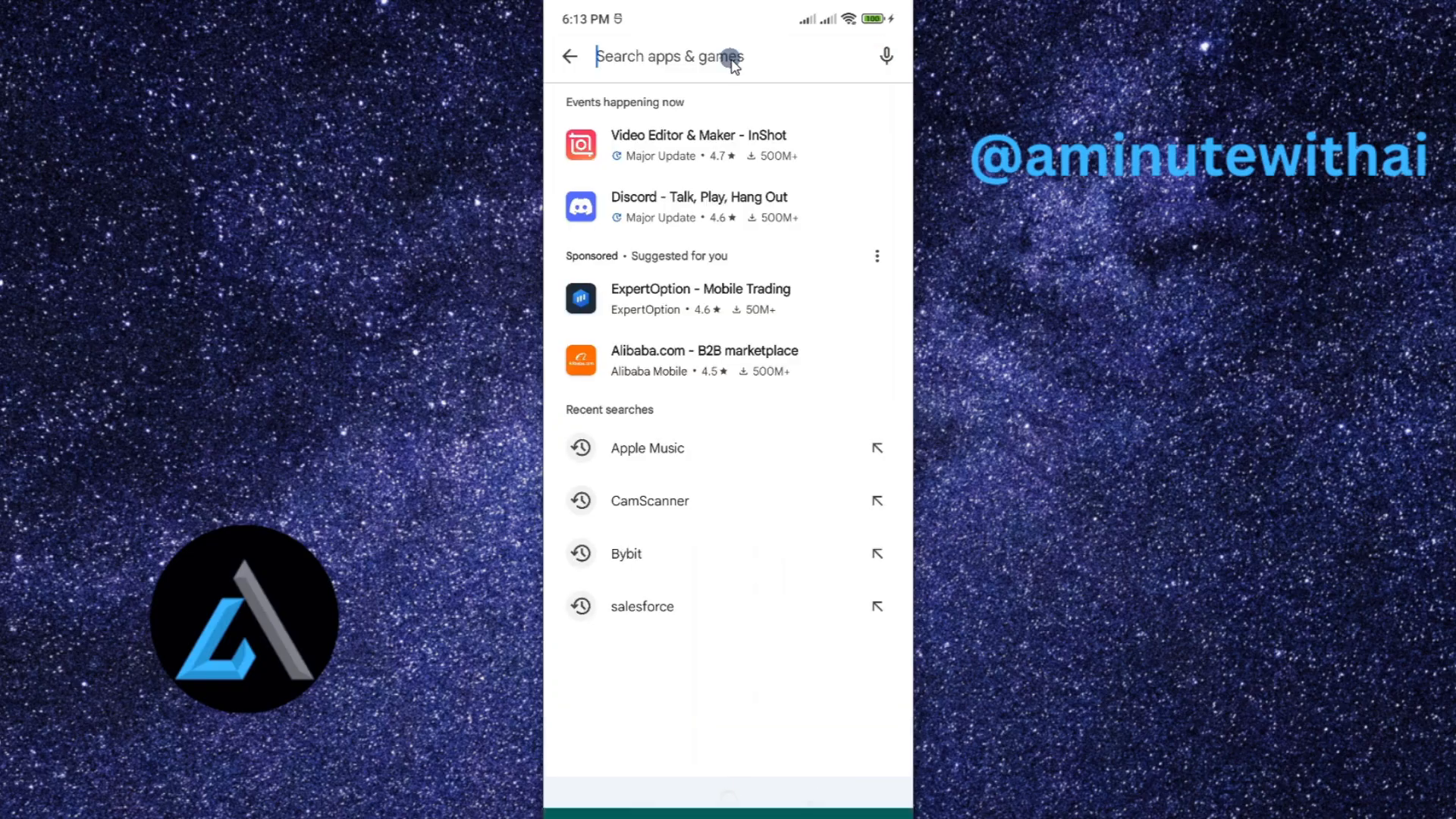
left_click(646, 448)
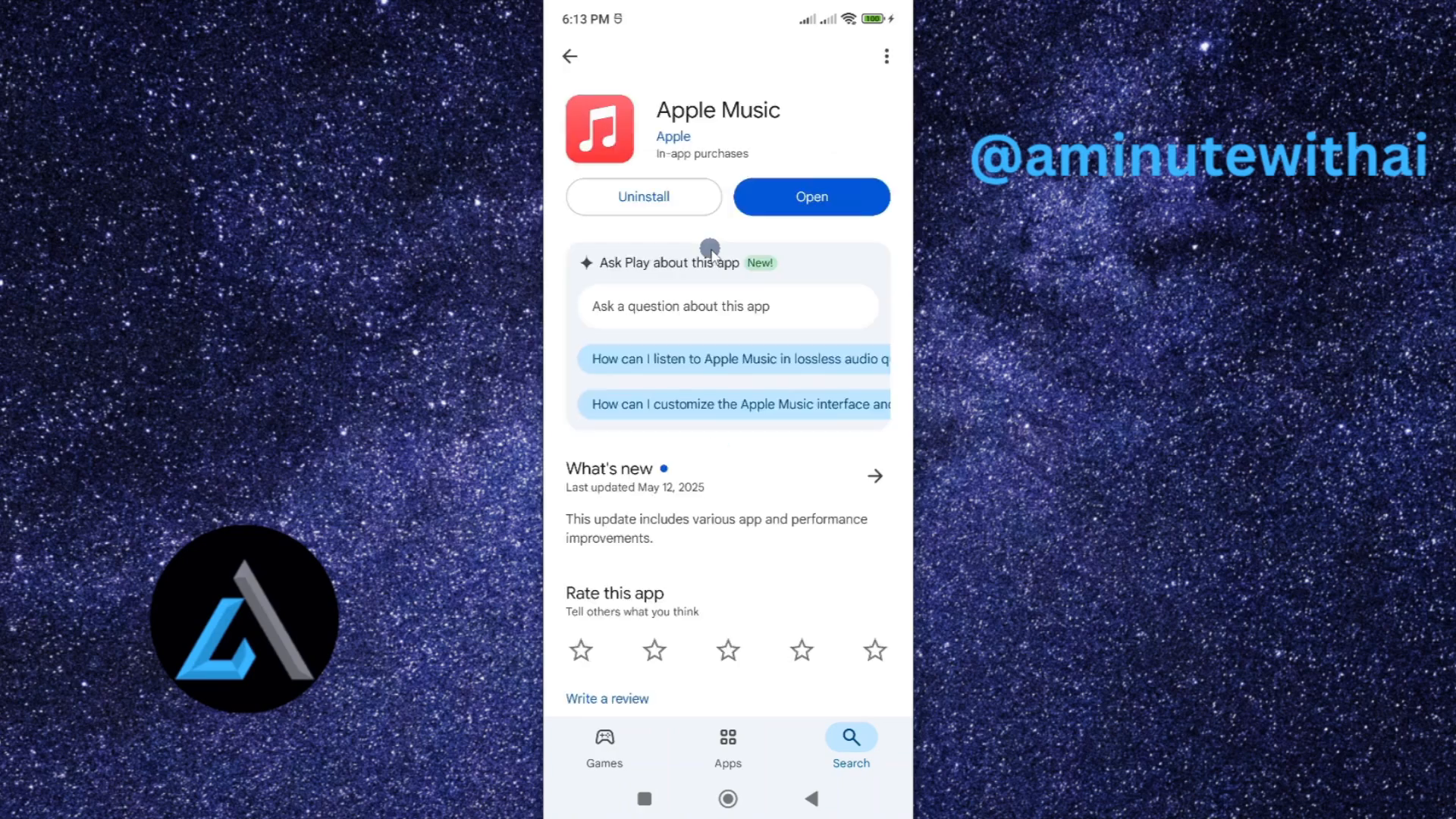
left_click(810, 197)
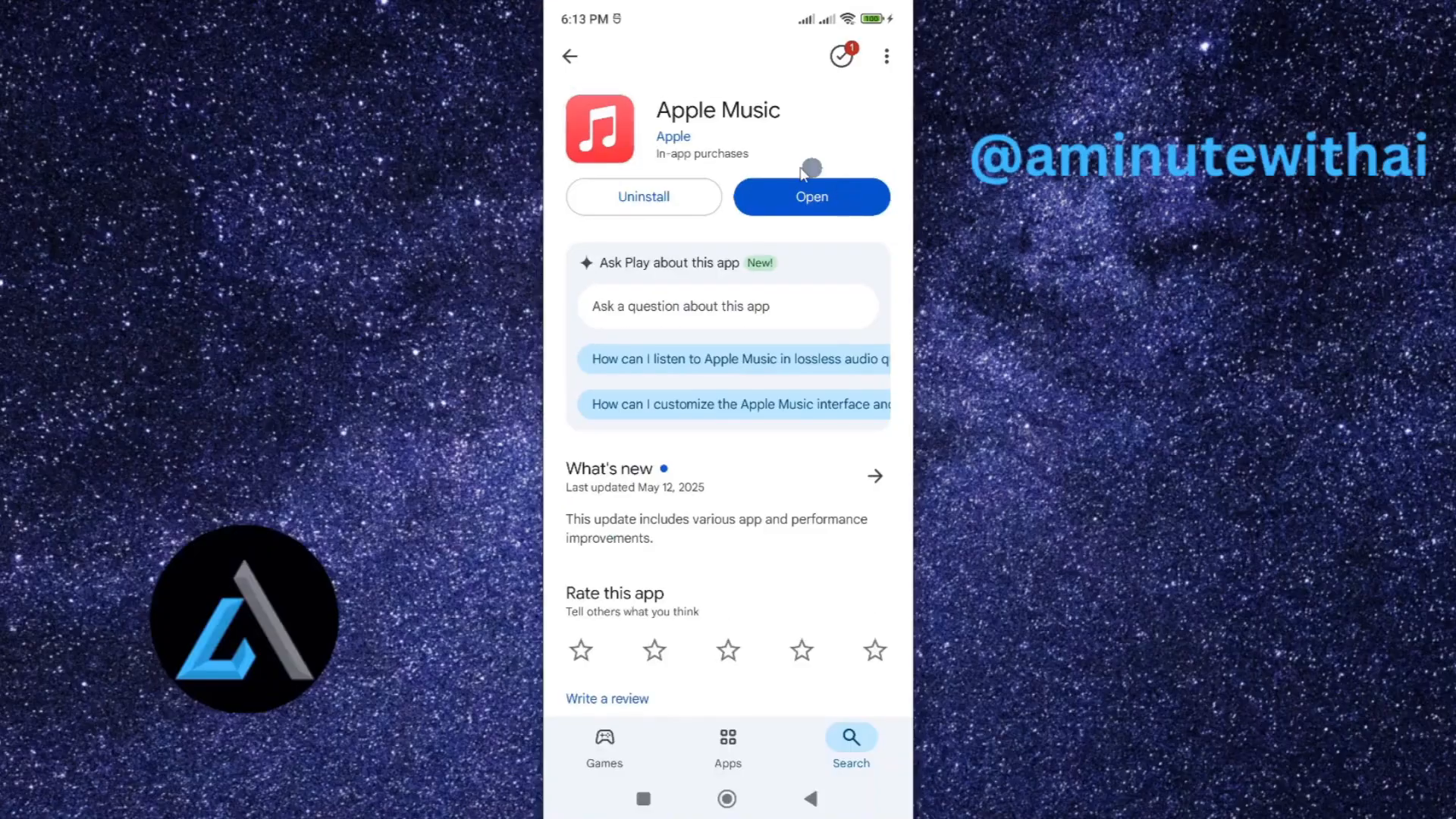
mouse_move(817, 153)
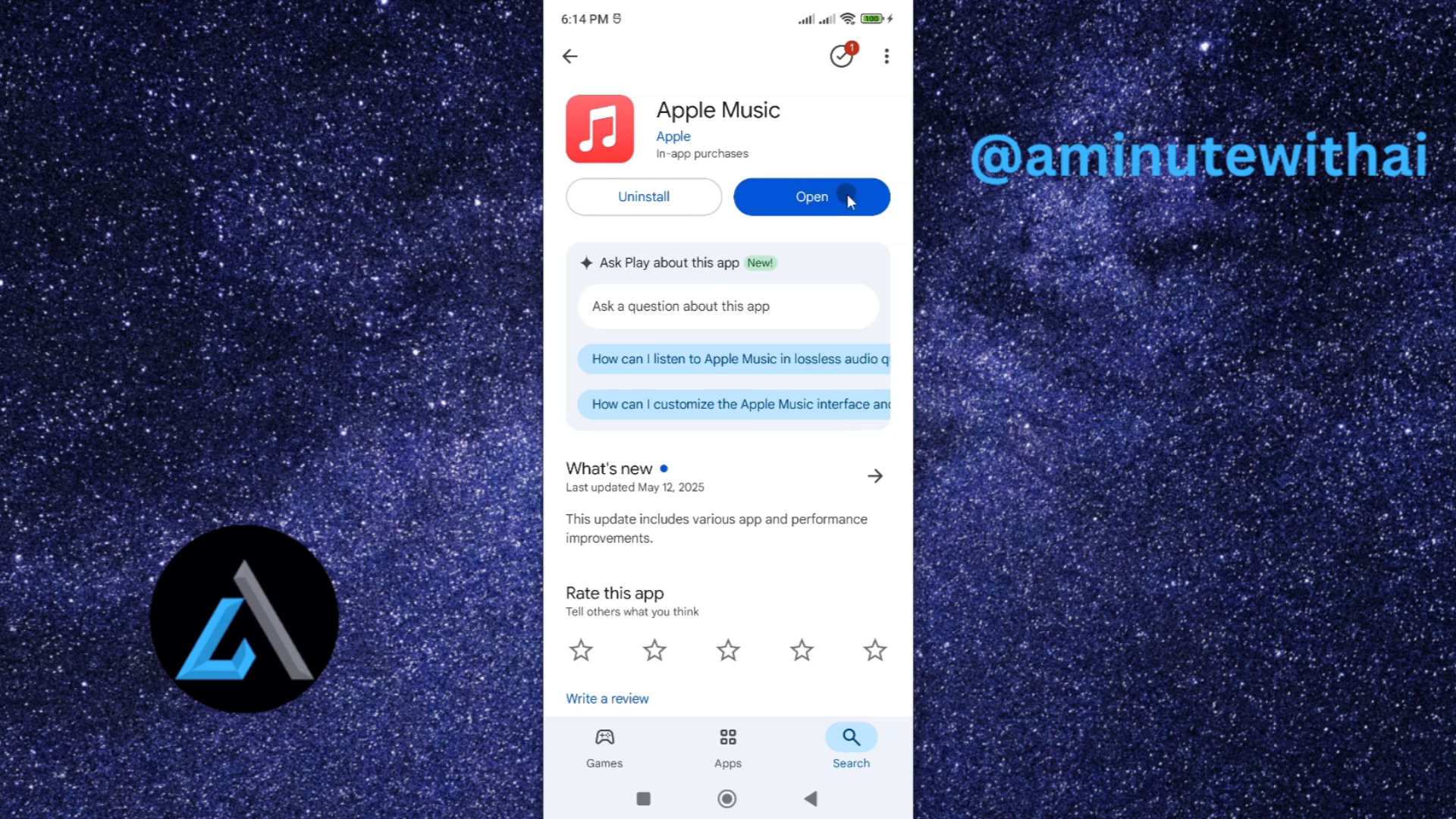
mouse_move(844, 160)
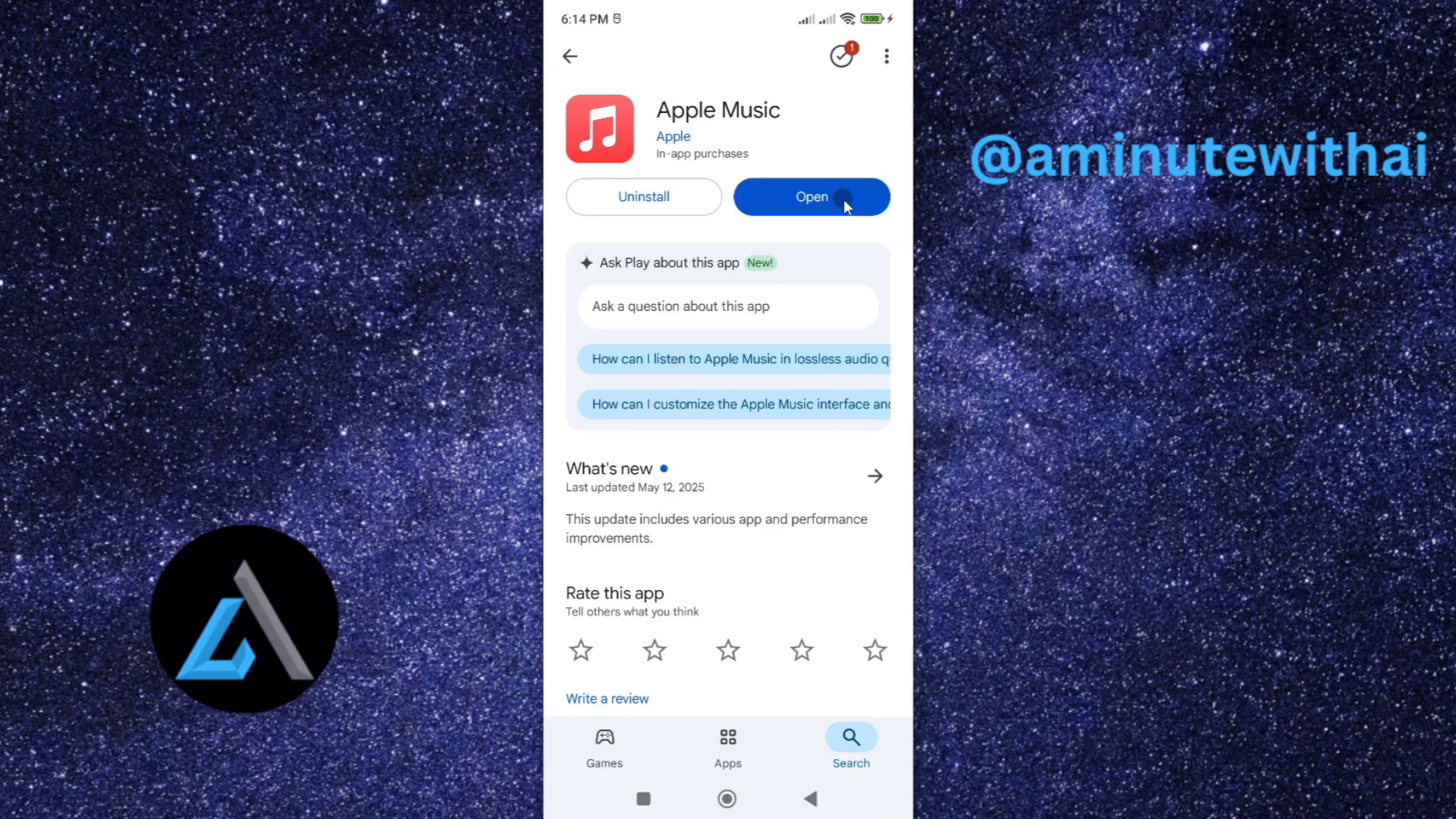
Step: Launch Apple Music from its listing and reach its How to Listen welcome screen
left_click(810, 195)
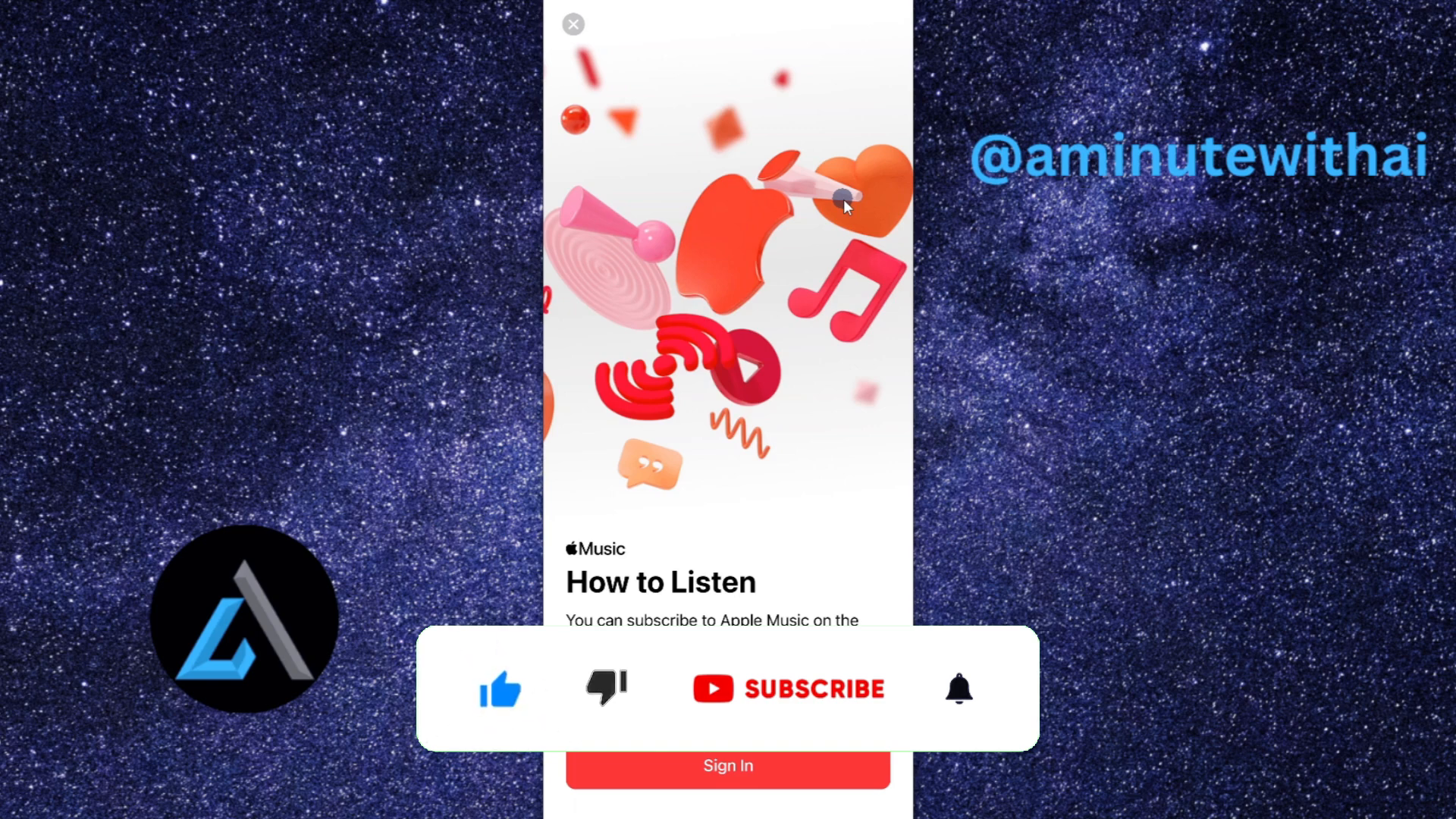
left_click(787, 687)
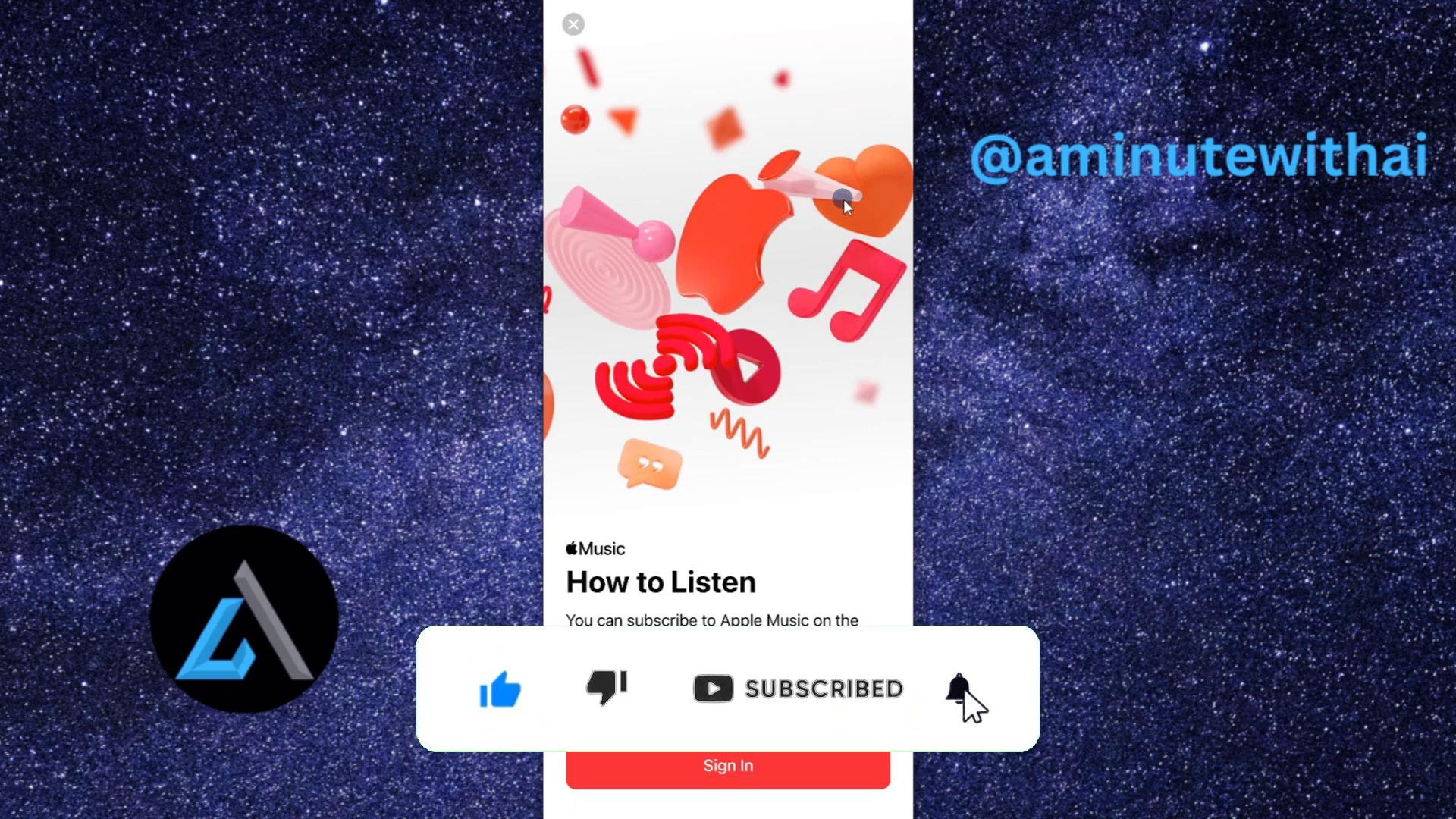
left_click(958, 689)
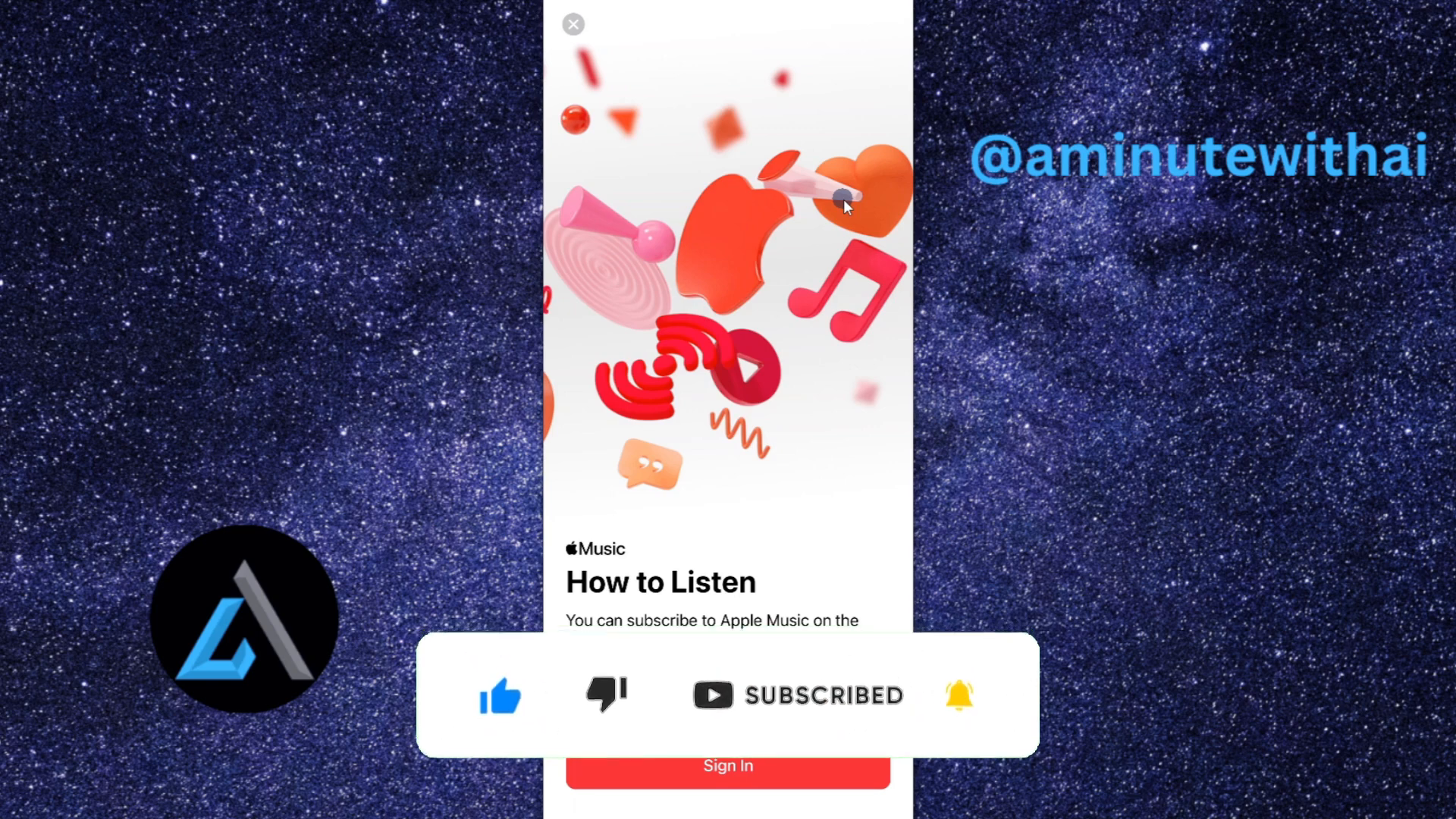